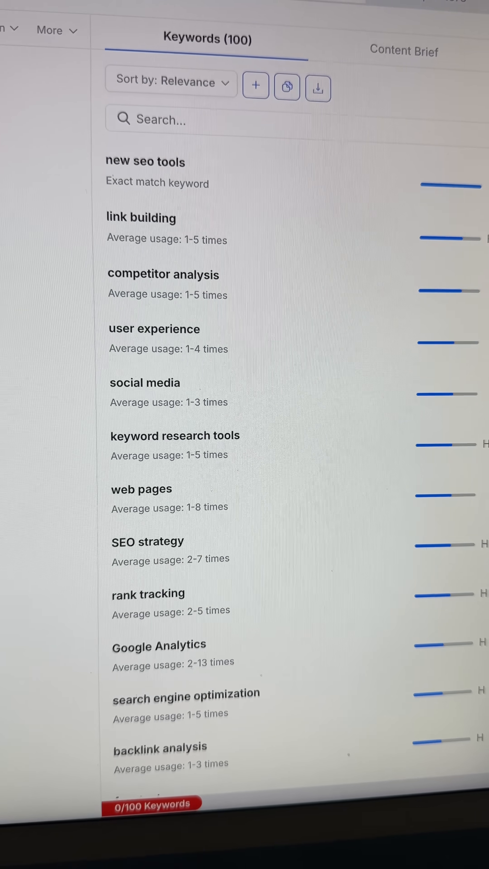
pyautogui.scroll(-3)
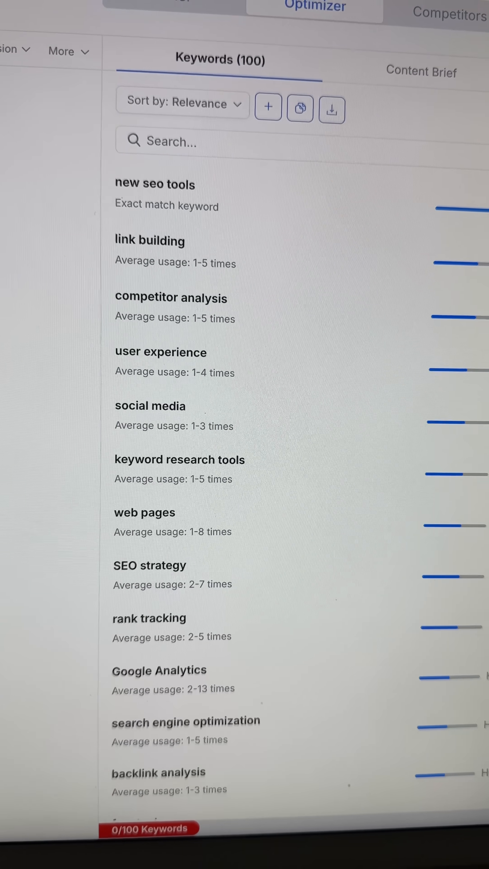
pyautogui.scroll(-3)
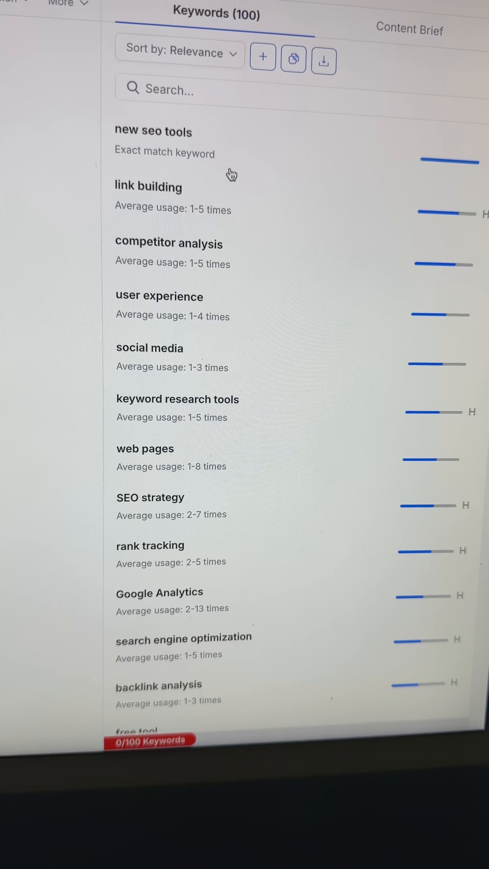
pyautogui.scroll(-3)
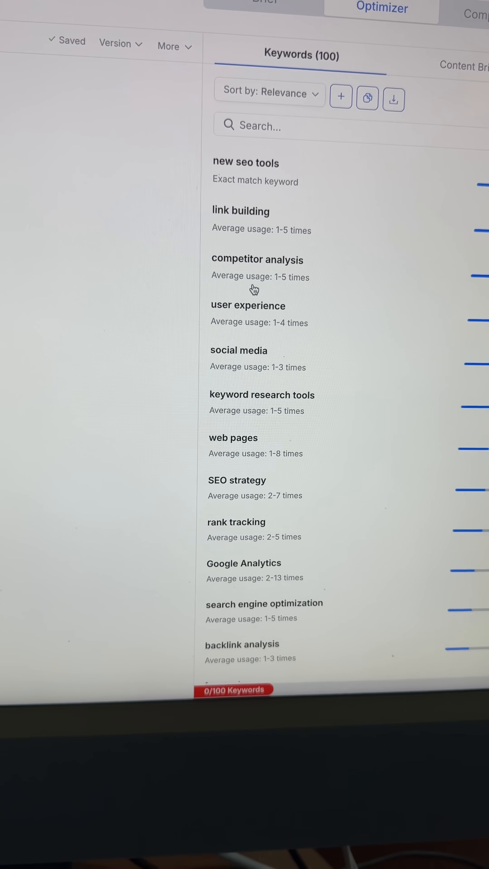
pyautogui.scroll(-3)
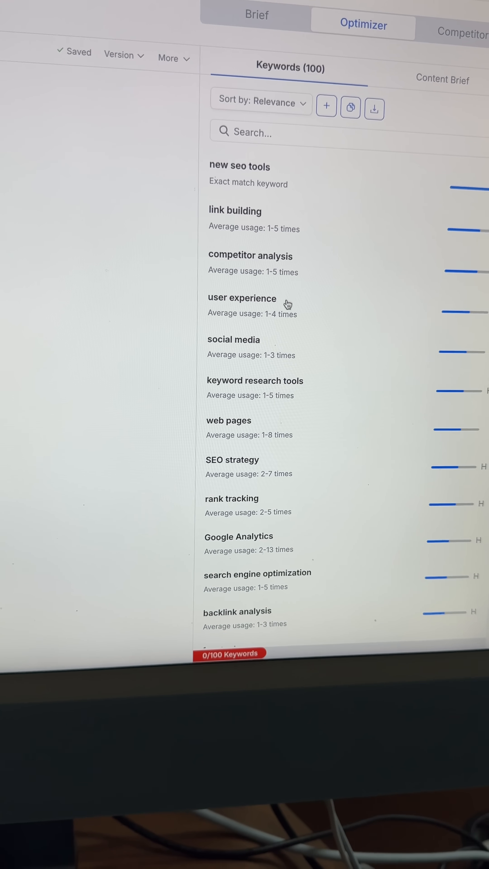
pyautogui.scroll(-3)
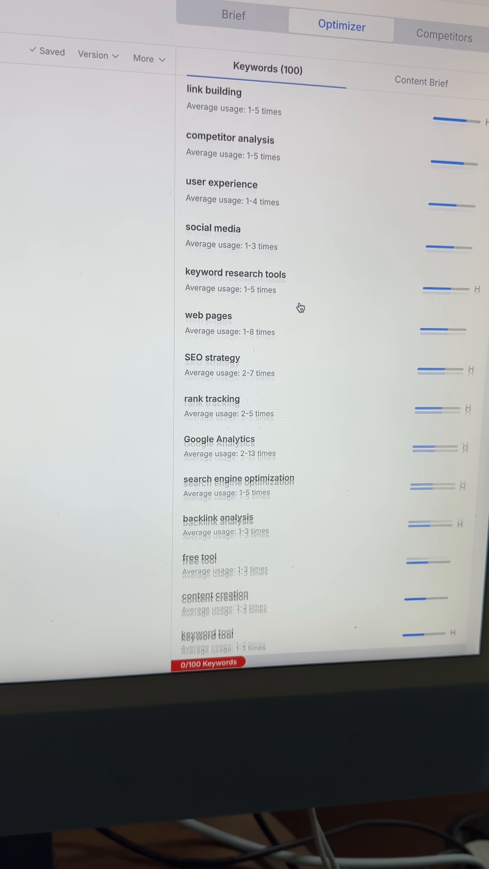
pyautogui.scroll(-3)
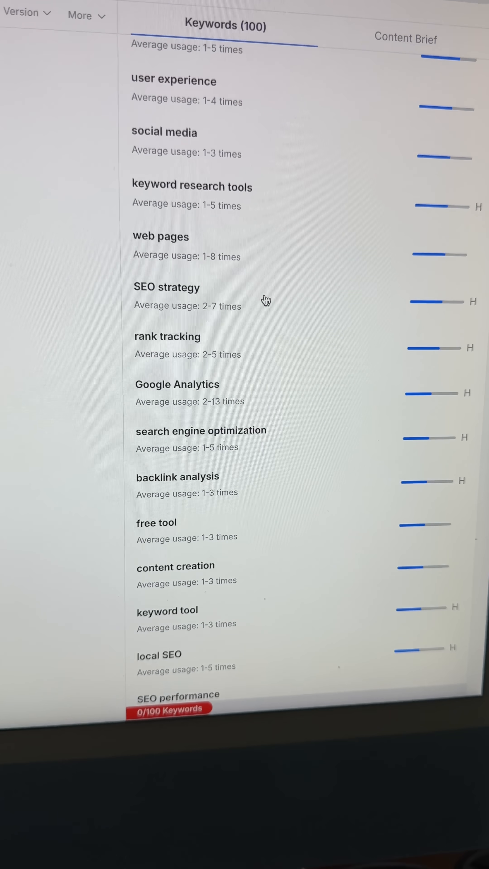
pyautogui.scroll(-3)
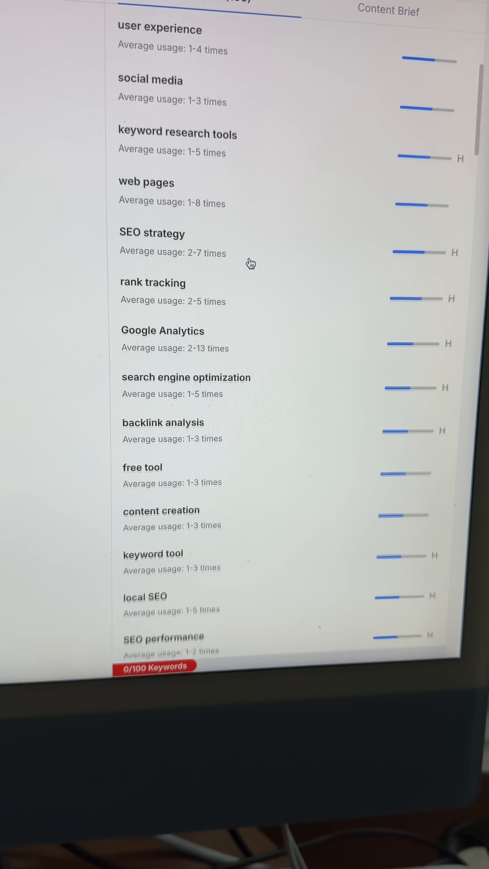
pyautogui.scroll(-3)
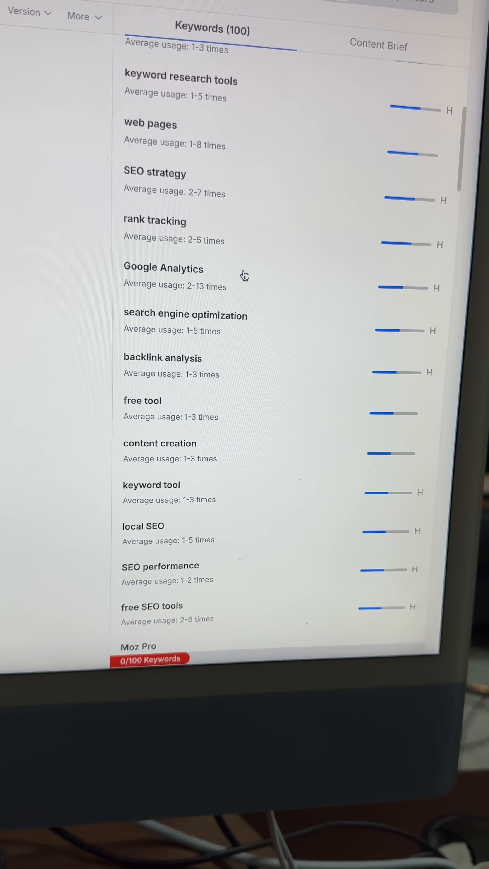
pyautogui.scroll(-3)
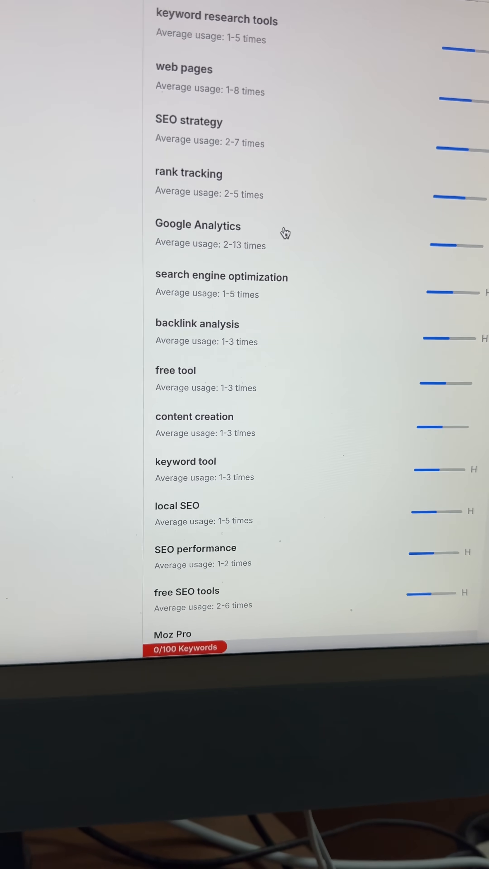